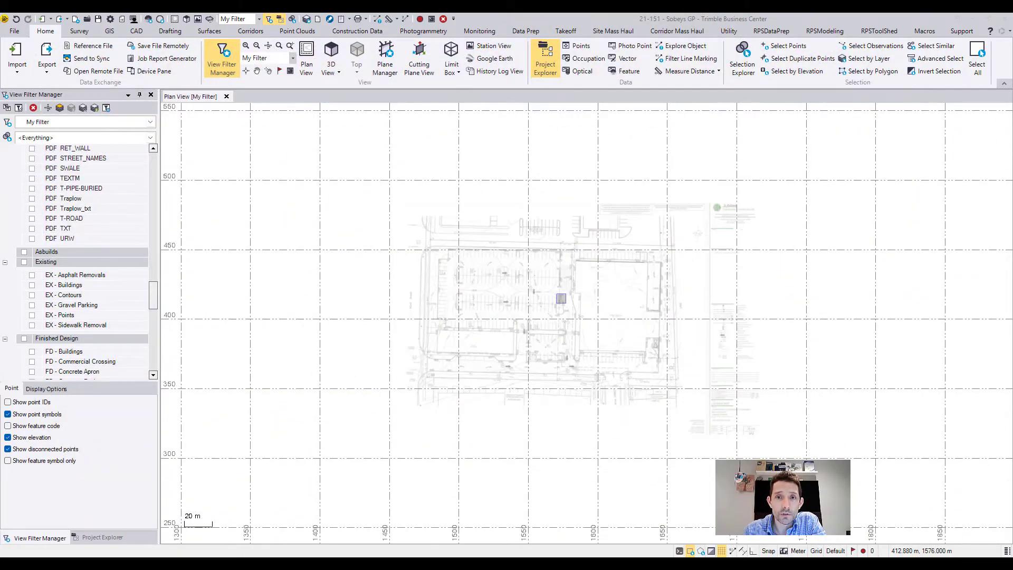
Step: Tick the 0 - CutFill layer in View Filter Manager so the cut/fill point grid shows
scroll(up, 3)
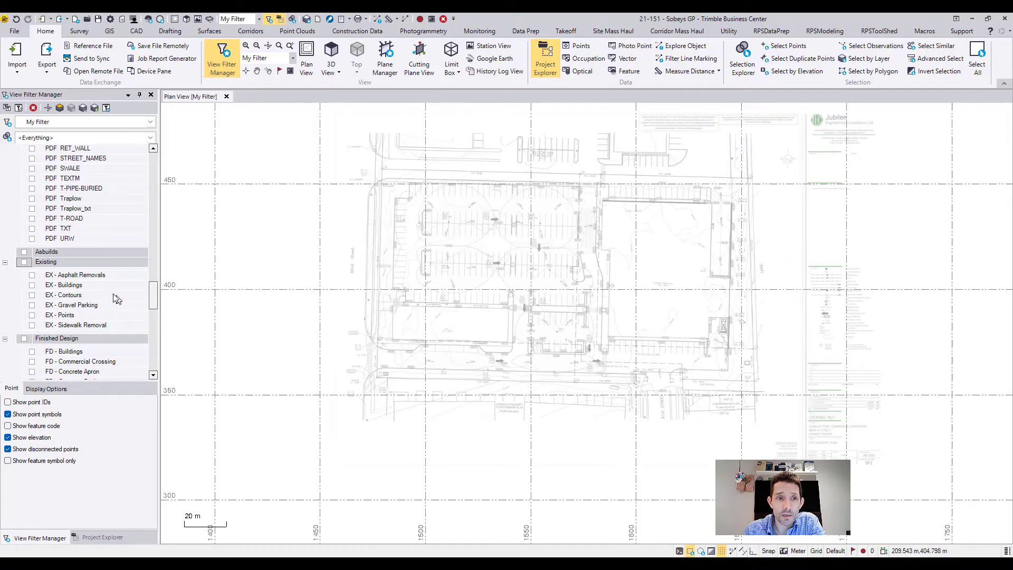
scroll(up, 3)
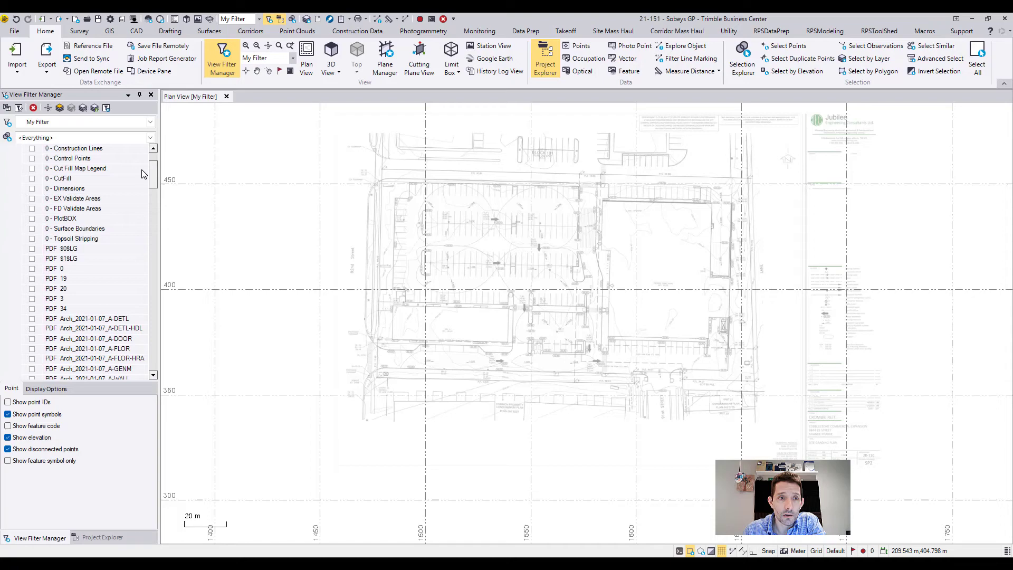
click(32, 188)
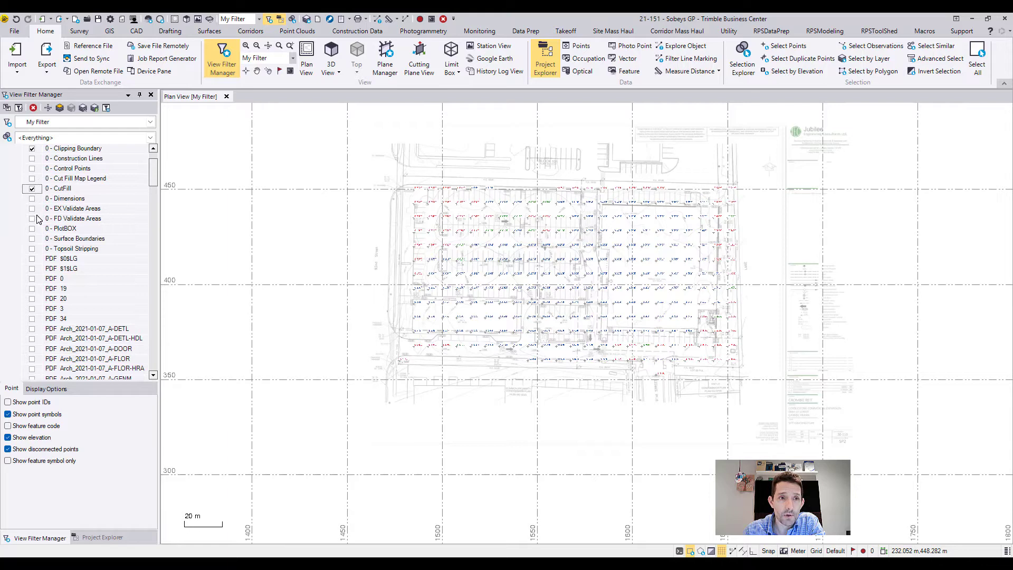
Step: Tick 0 - FD Validate Areas to show its colours, then untick it again
click(31, 218)
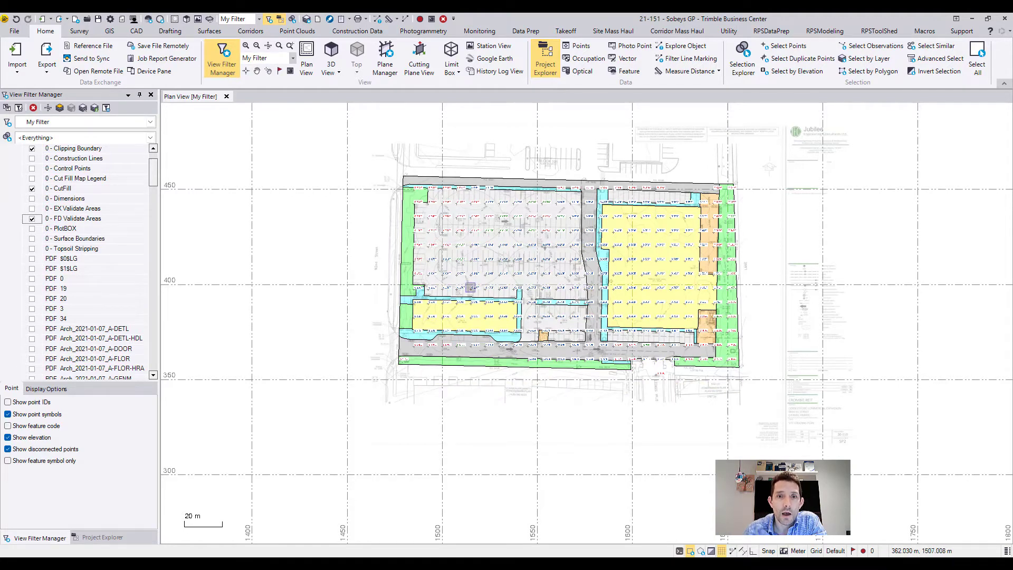
click(32, 218)
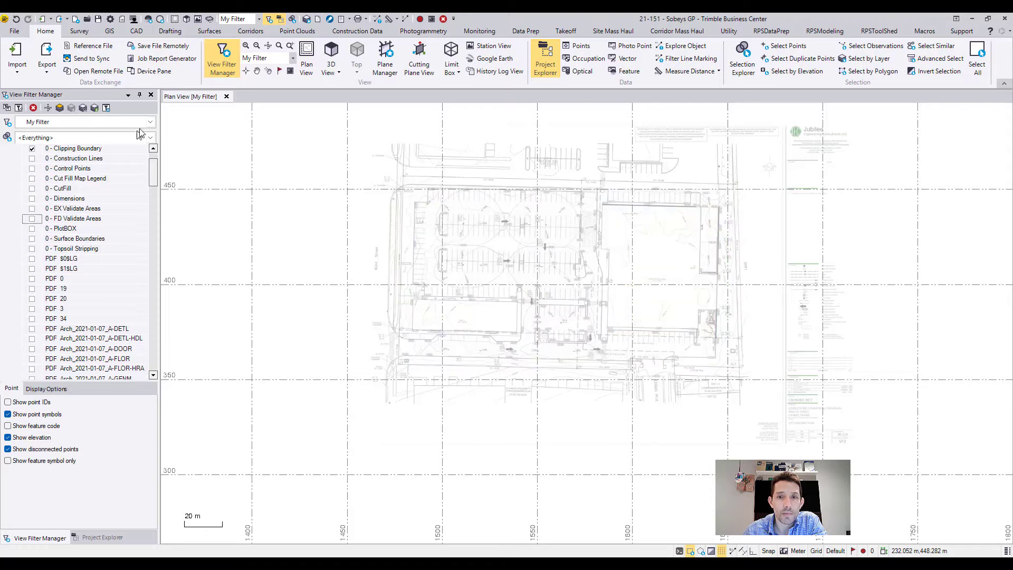
Step: Start a polyline on the 0 - Clipping Boundary layer with auto-close set to Always
click(135, 31)
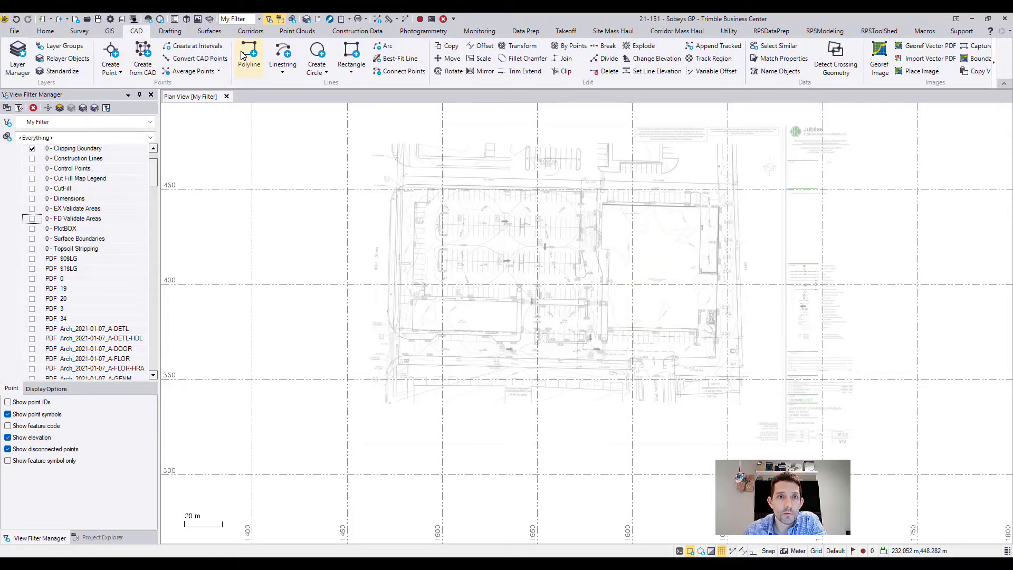
click(248, 58)
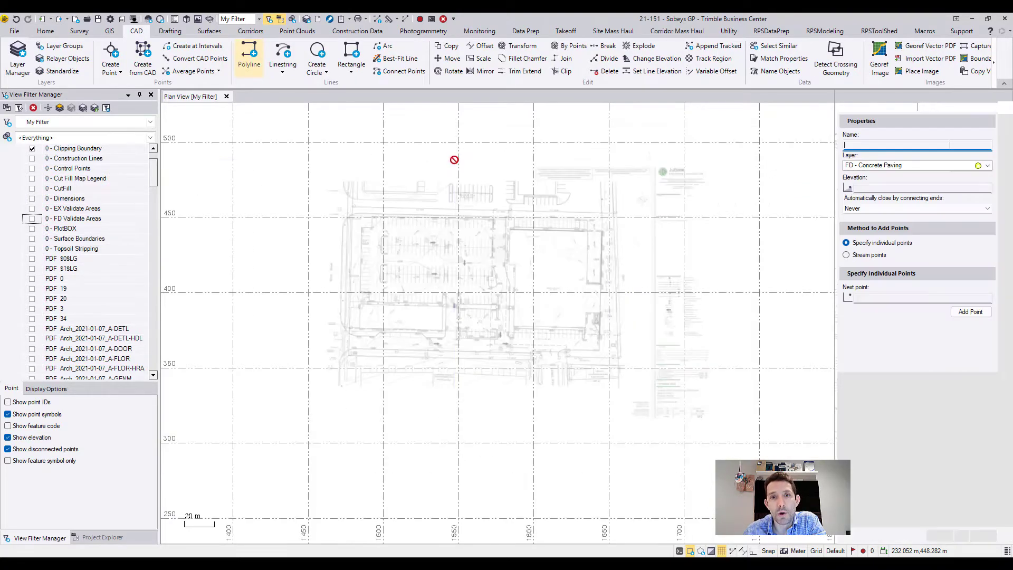
click(987, 167)
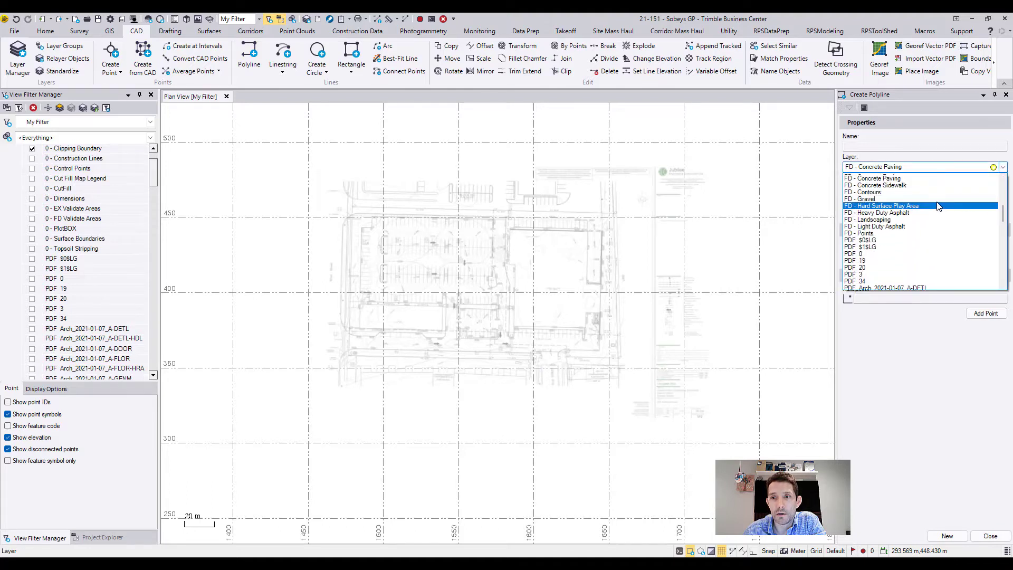
scroll(up, 3)
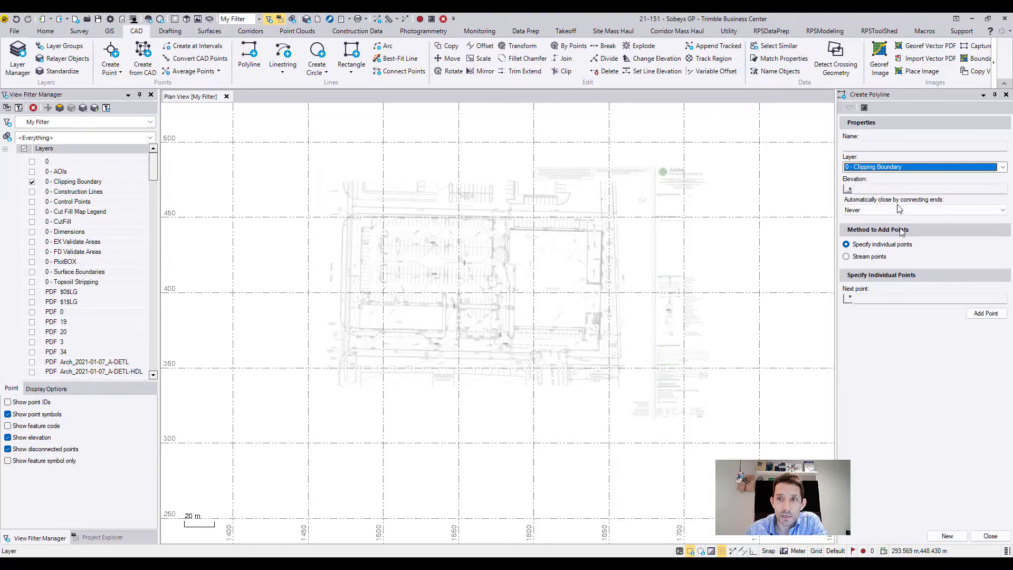
mouse_move(930, 209)
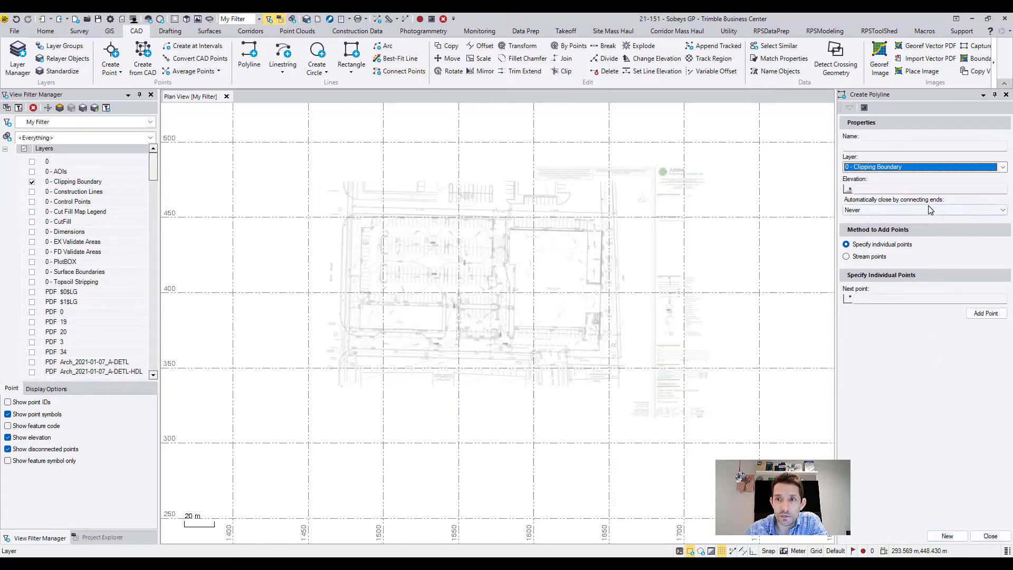
click(924, 210)
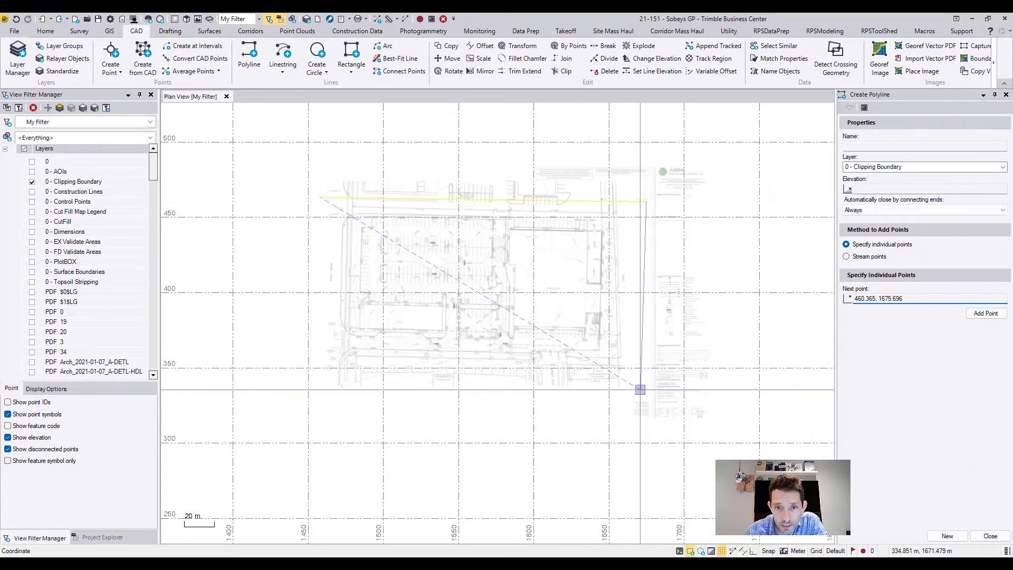
Step: Place the rectangle corners enclosing the site area of the plan
click(319, 394)
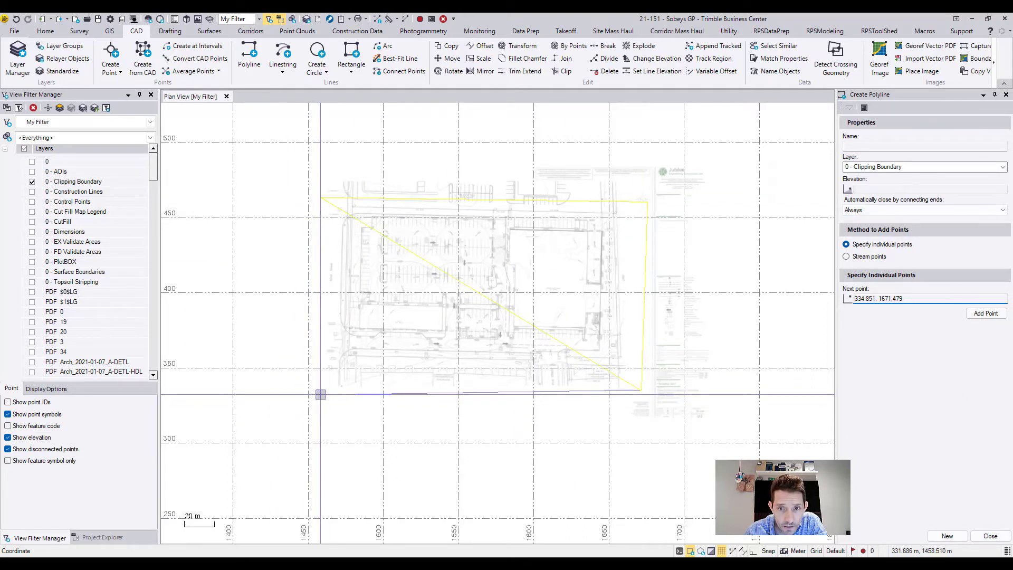
click(615, 422)
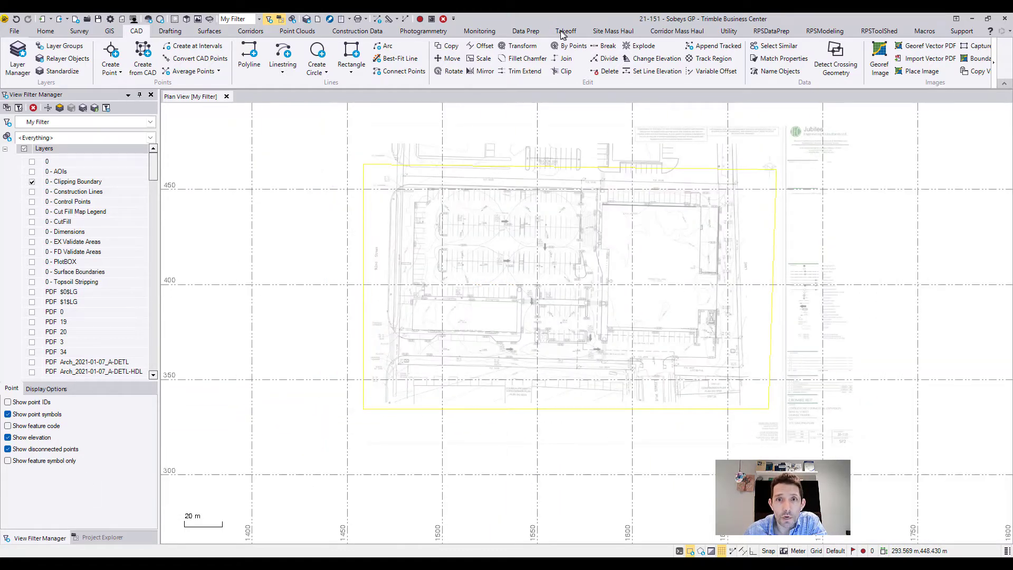
Step: Add the rectangular polyline as clipping boundary for the PDF plan image via Takeoff > Boundaries
click(565, 30)
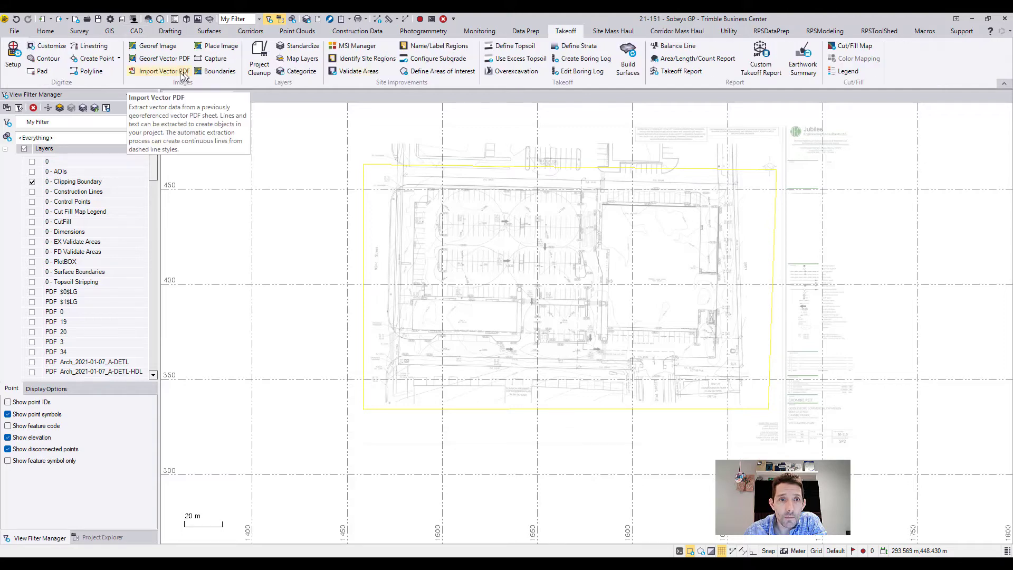
click(219, 71)
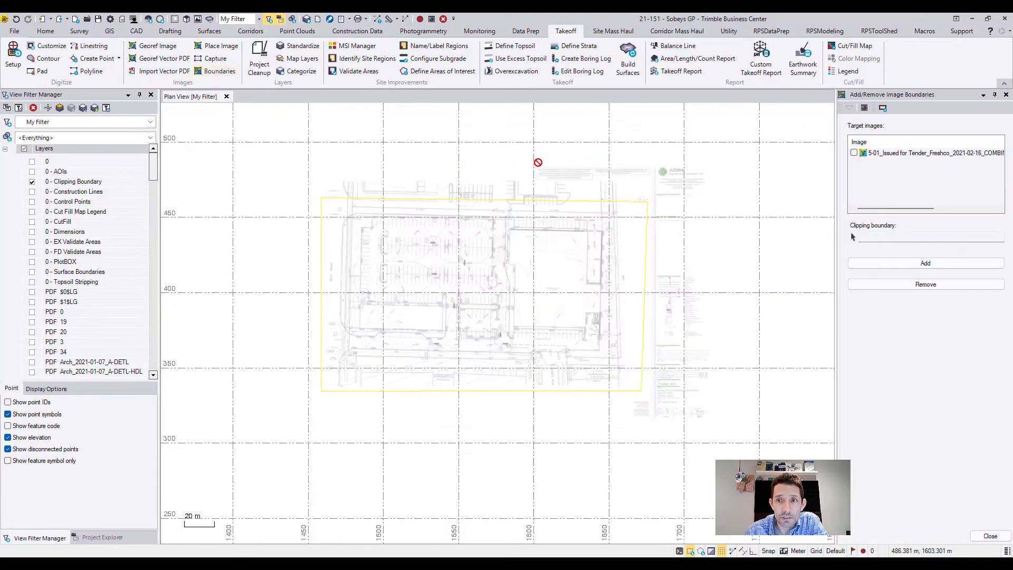
click(854, 153)
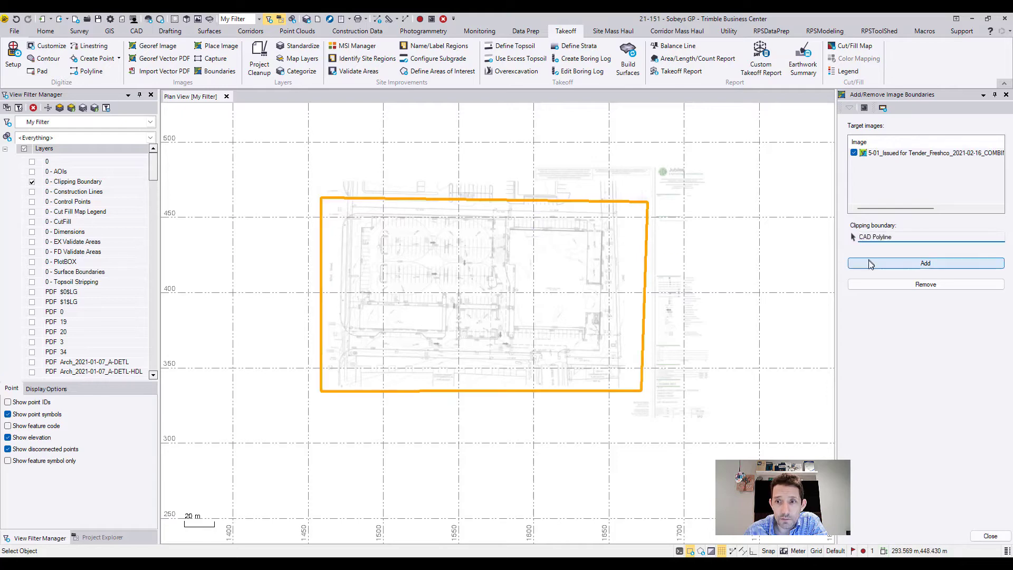
click(925, 263)
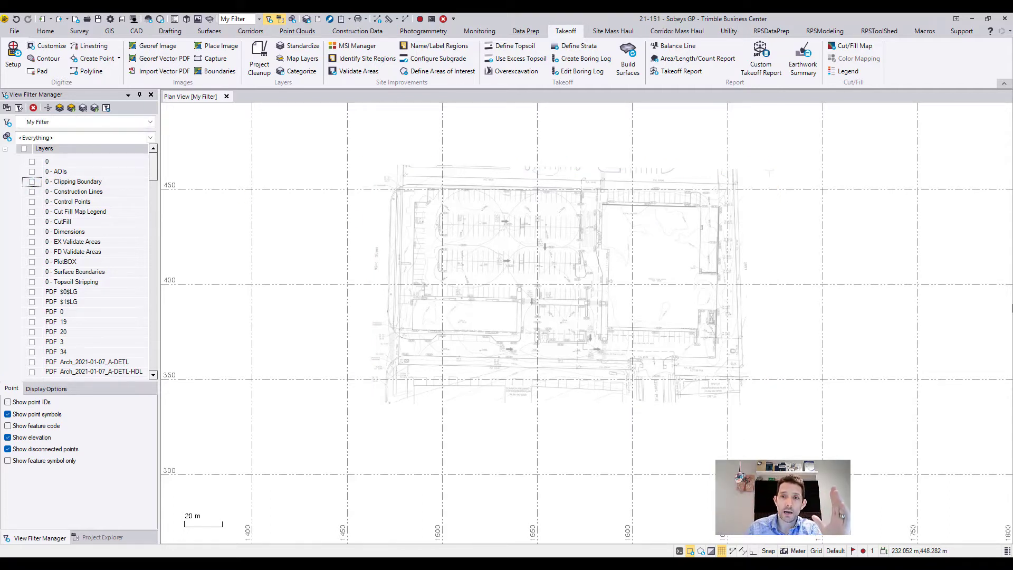
scroll(up, 3)
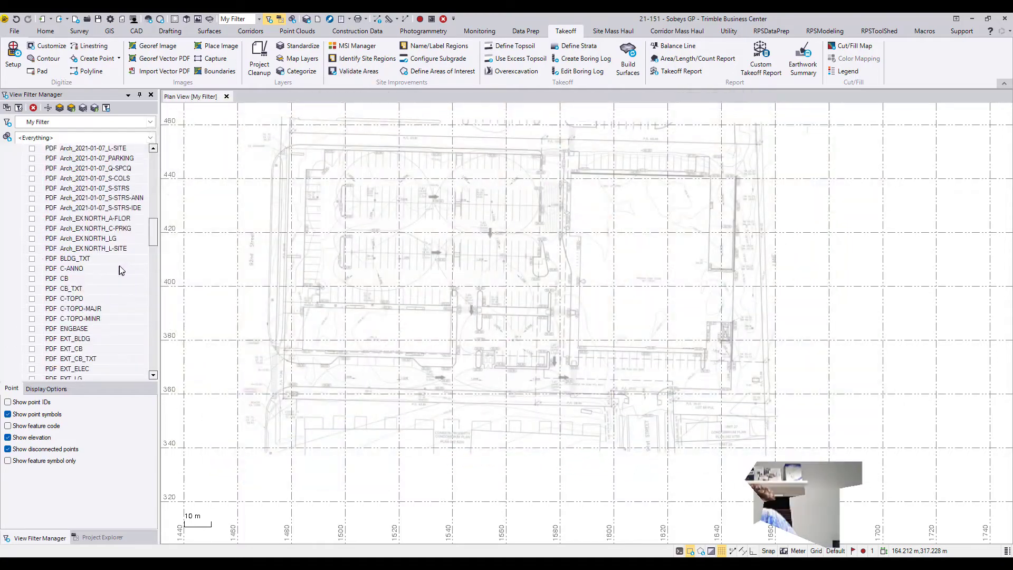
scroll(up, 3)
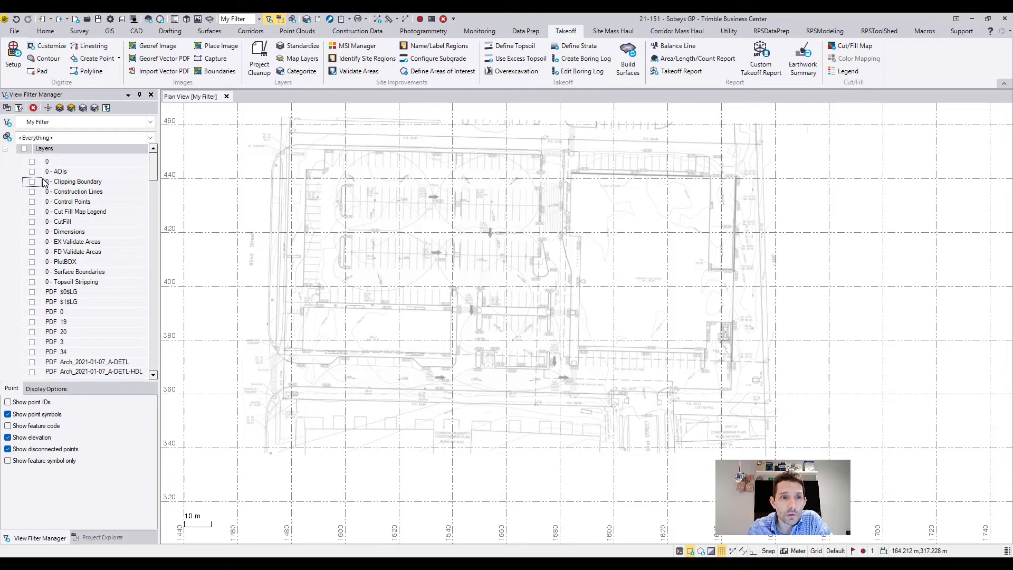
Step: Show 0 - Clipping Boundary, remove the PDF image clip, then add it again
click(32, 181)
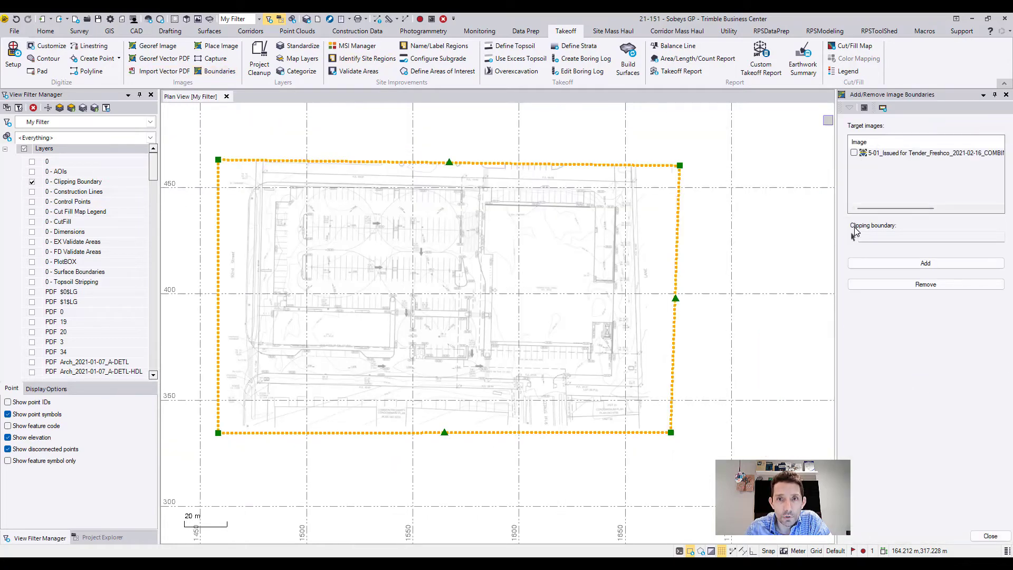
click(854, 152)
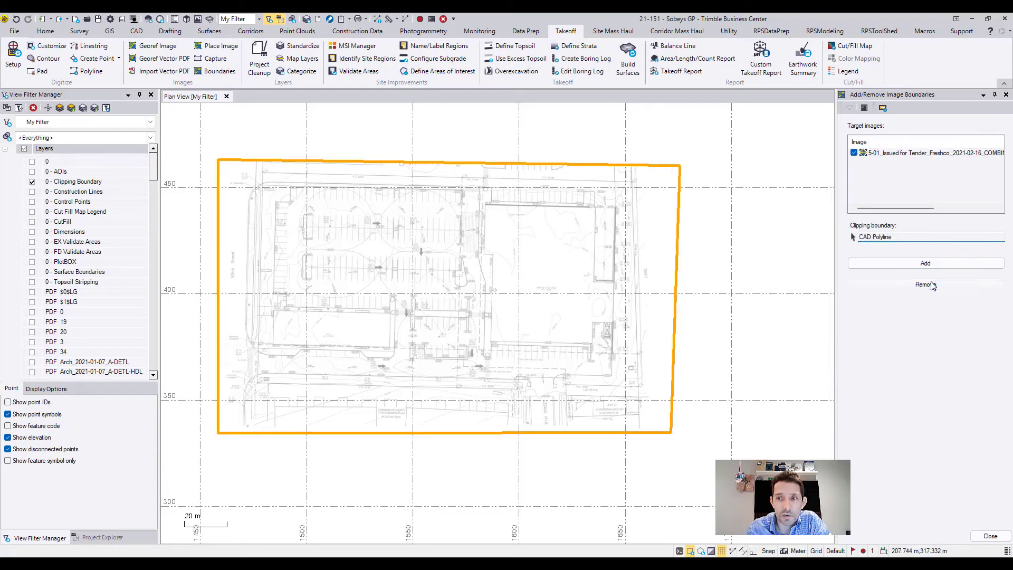
click(924, 284)
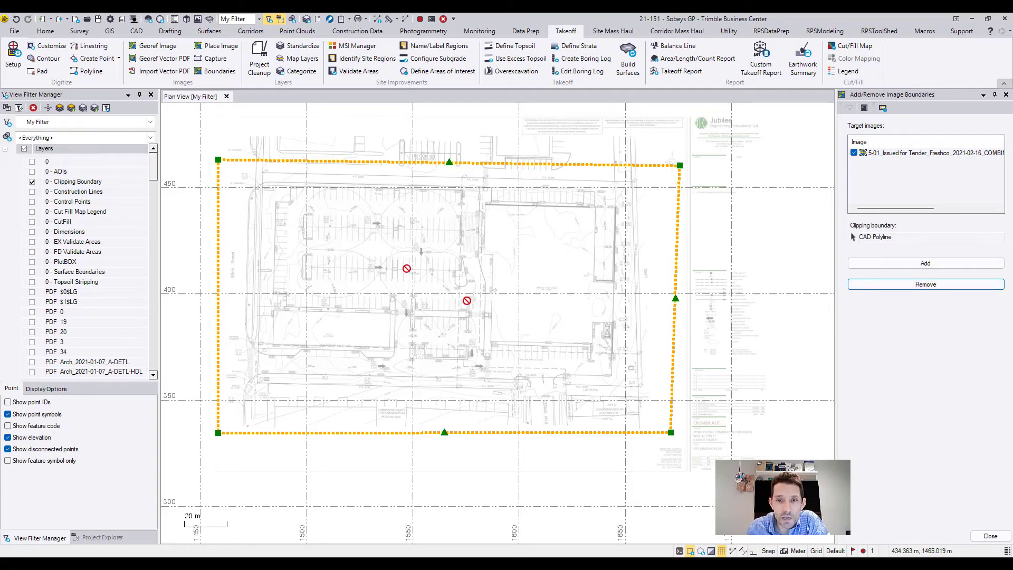
mouse_move(637, 248)
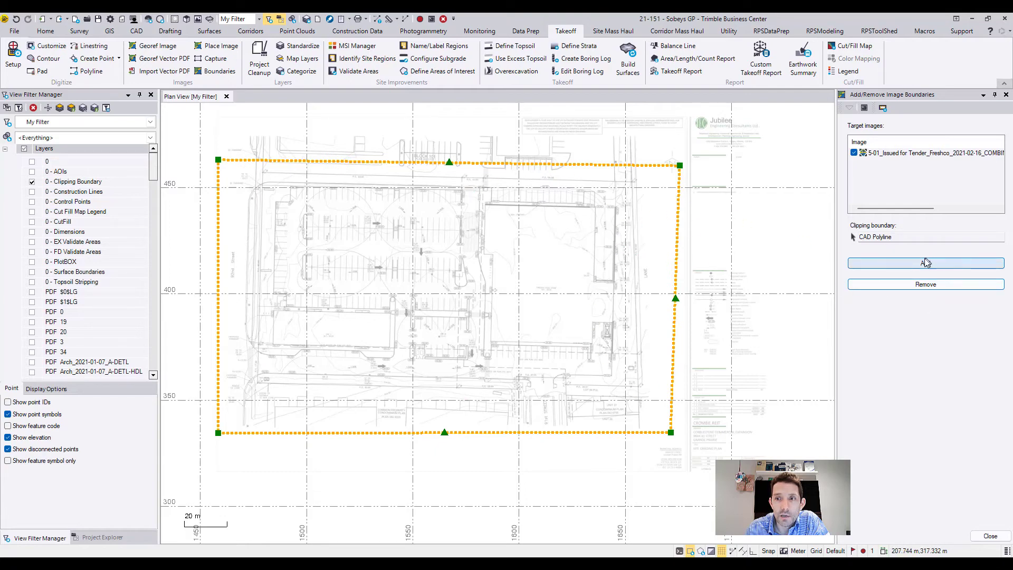
click(924, 263)
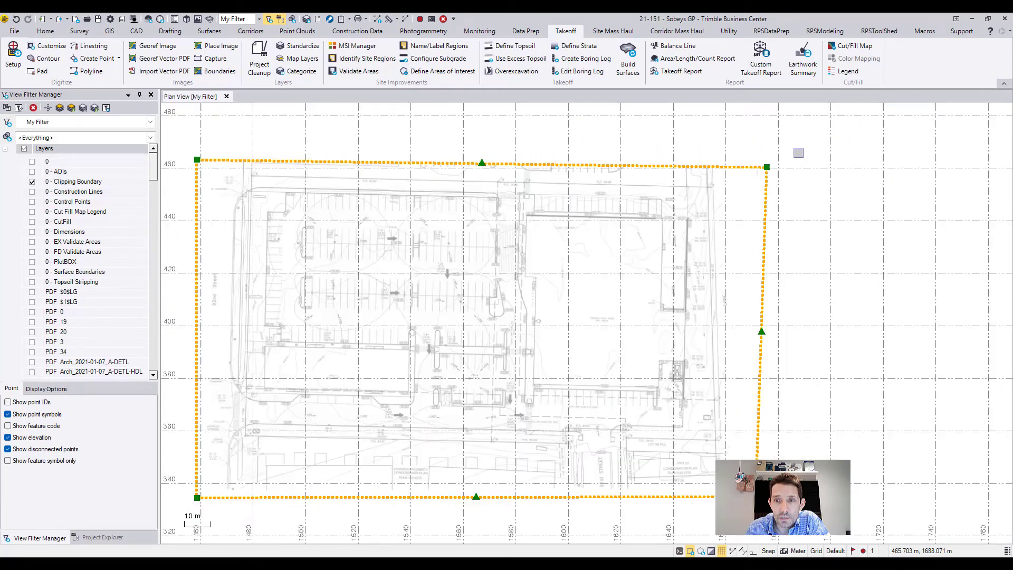
Step: Zoom out and untick 0 - Clipping Boundary so only the trimmed plan shows
scroll(up, 3)
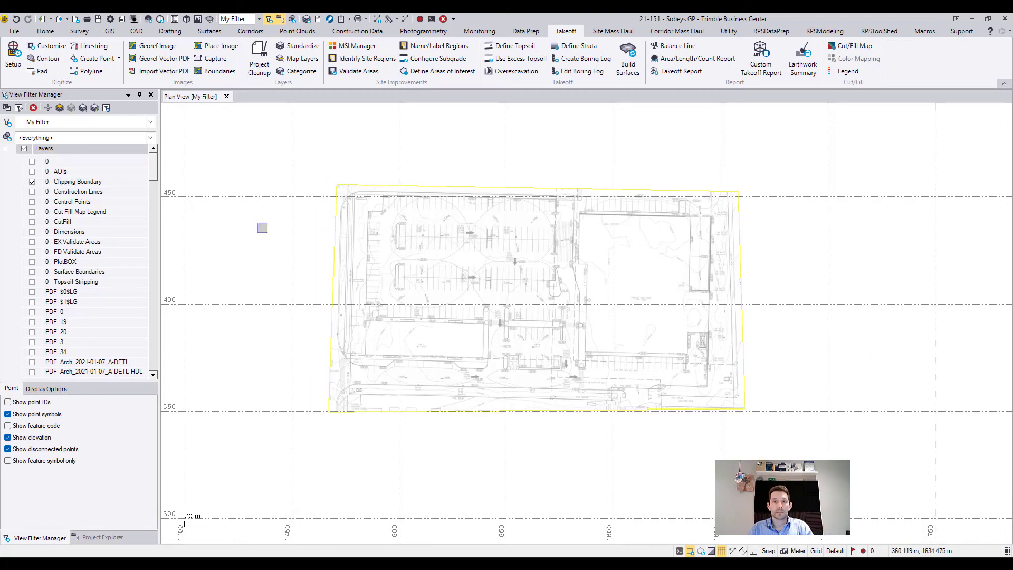
click(31, 182)
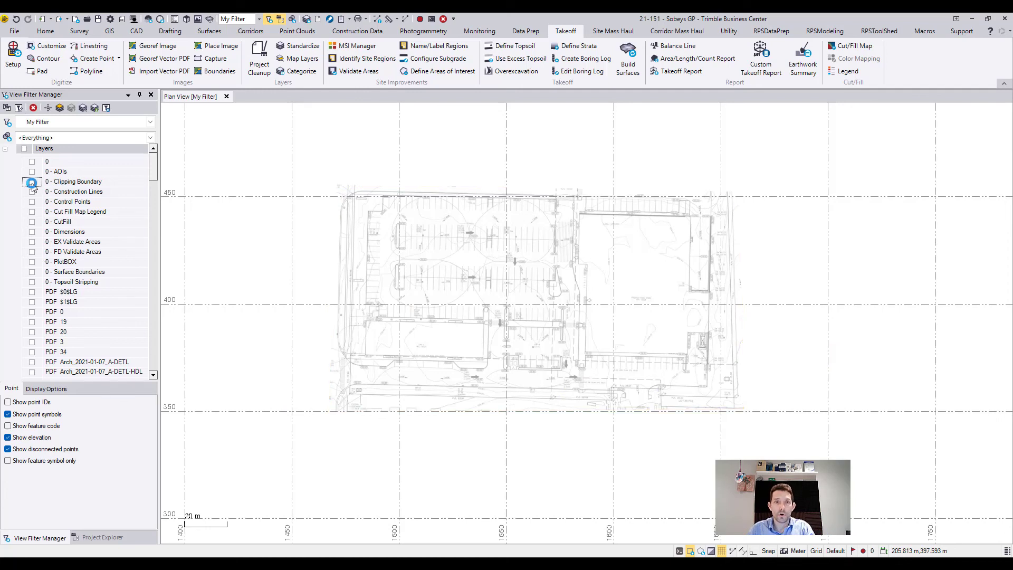